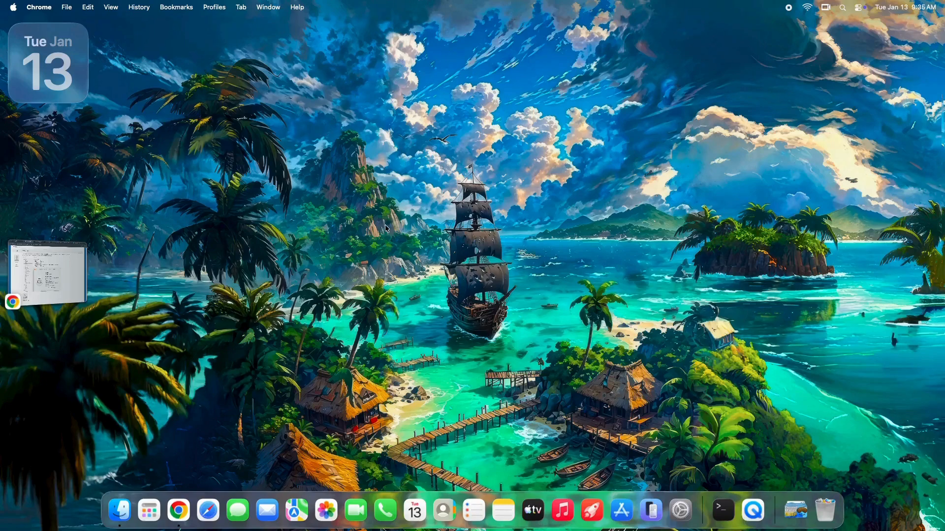
{"action": "mouse_move", "coordinate": [427, 509]}
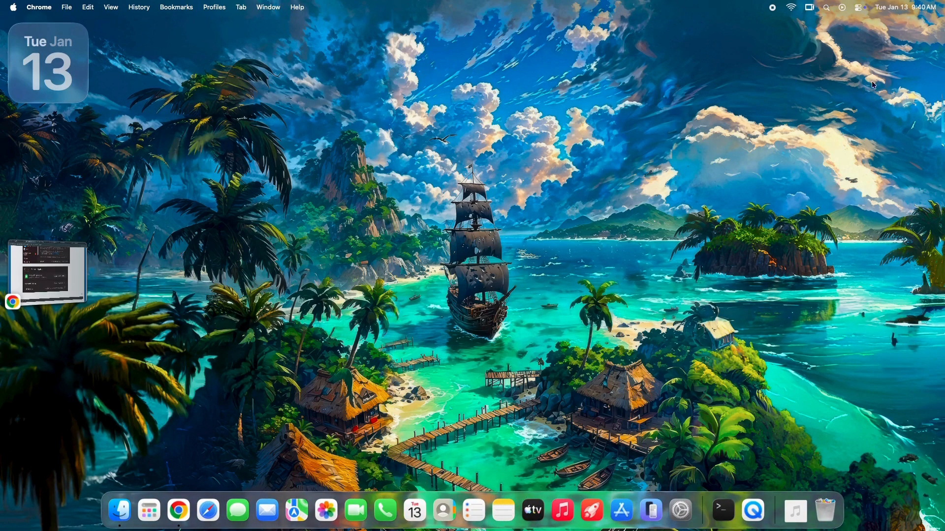
- Briefly check the quick system settings panel and dismiss it
{"action": "left_click", "coordinate": [859, 6]}
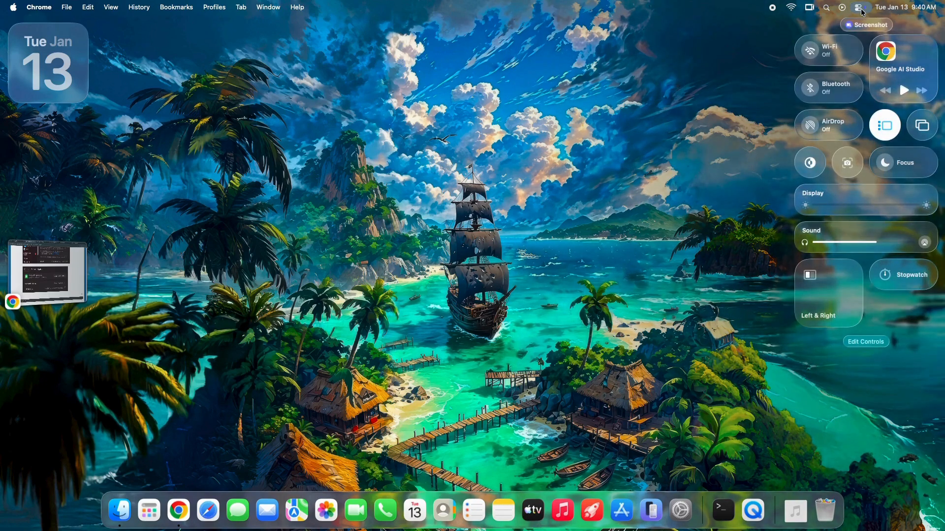
{"action": "left_click", "coordinate": [860, 7]}
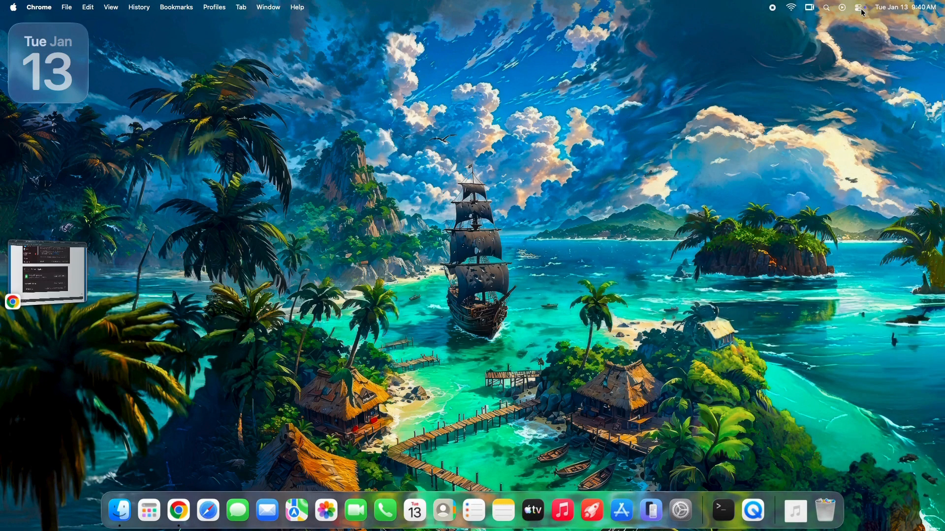
{"action": "mouse_move", "coordinate": [734, 406]}
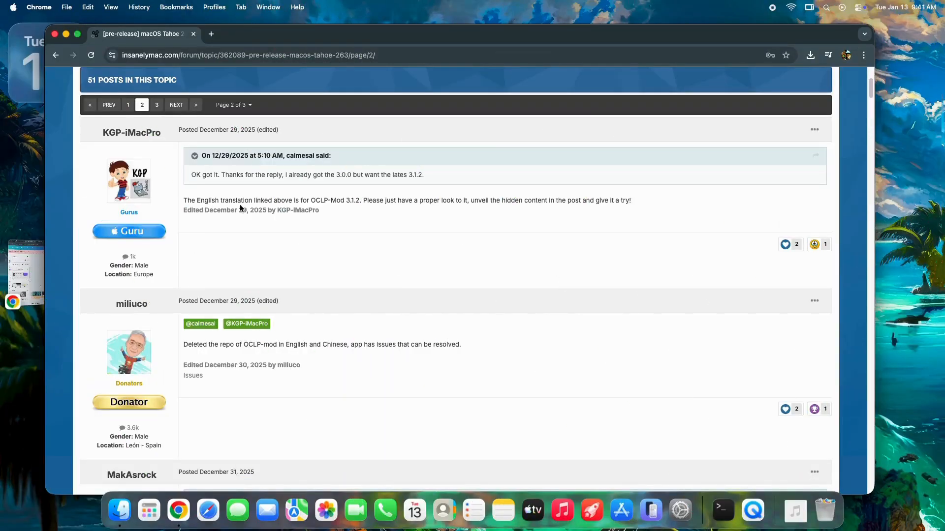
- Read down thread page 2 to the OpenCore 1.0.7 Bluetooth post and highlight the Wi-Fi chip model
{"action": "scroll", "scroll_direction": "down", "scroll_amount": 3}
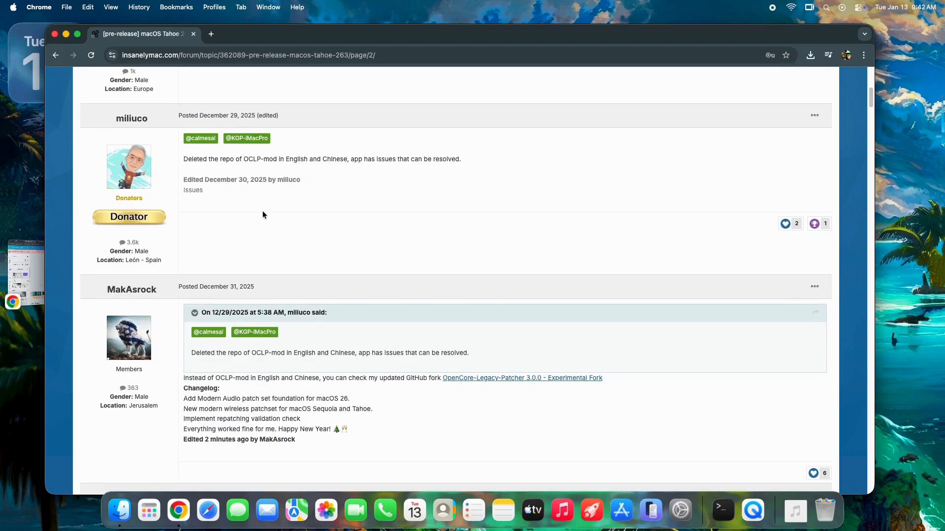
{"action": "scroll", "scroll_direction": "down", "scroll_amount": 3}
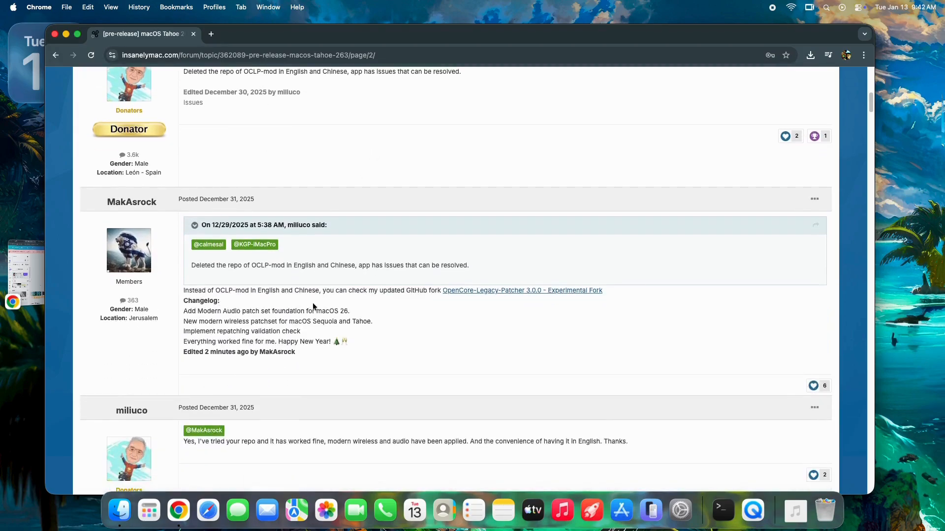
{"action": "scroll", "scroll_direction": "down", "scroll_amount": 3}
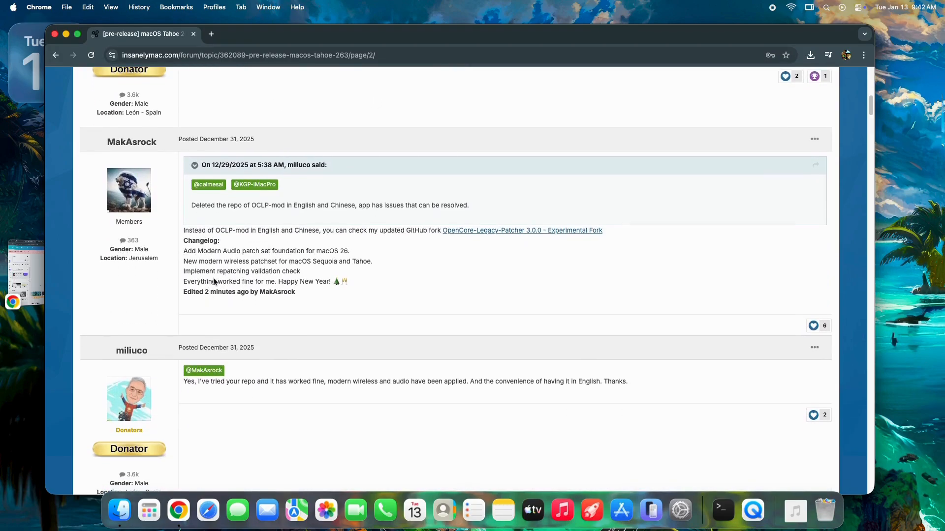
{"action": "scroll", "scroll_direction": "down", "scroll_amount": 3}
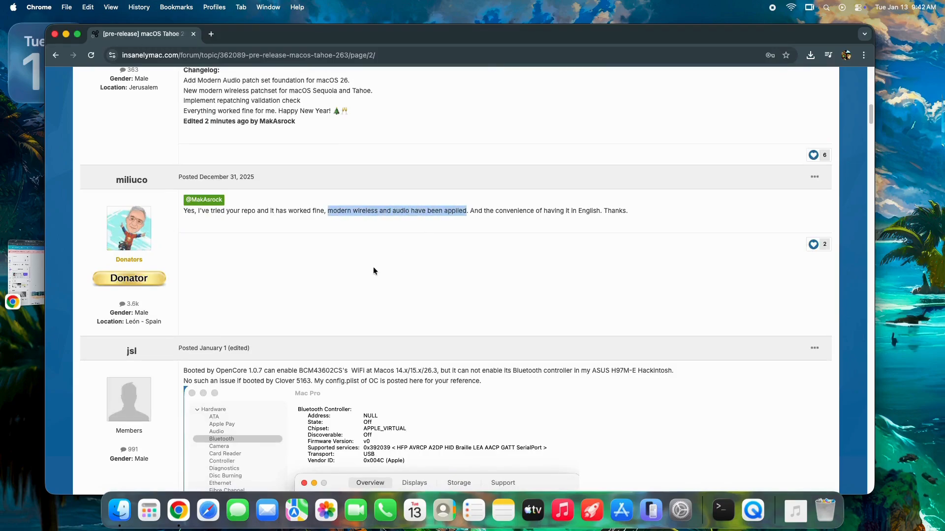
{"action": "scroll", "scroll_direction": "down", "scroll_amount": 3}
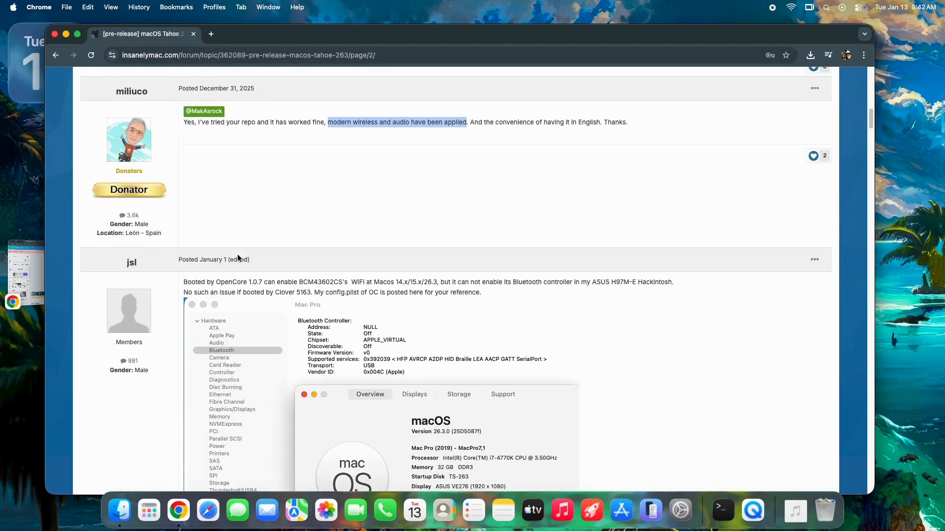
{"action": "scroll", "scroll_direction": "down", "scroll_amount": 3}
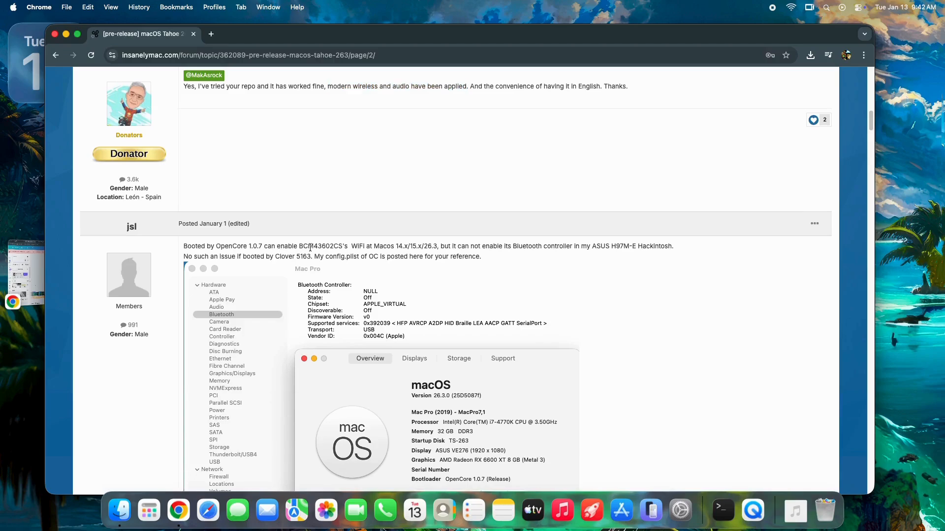
{"action": "double_click", "coordinate": [230, 246]}
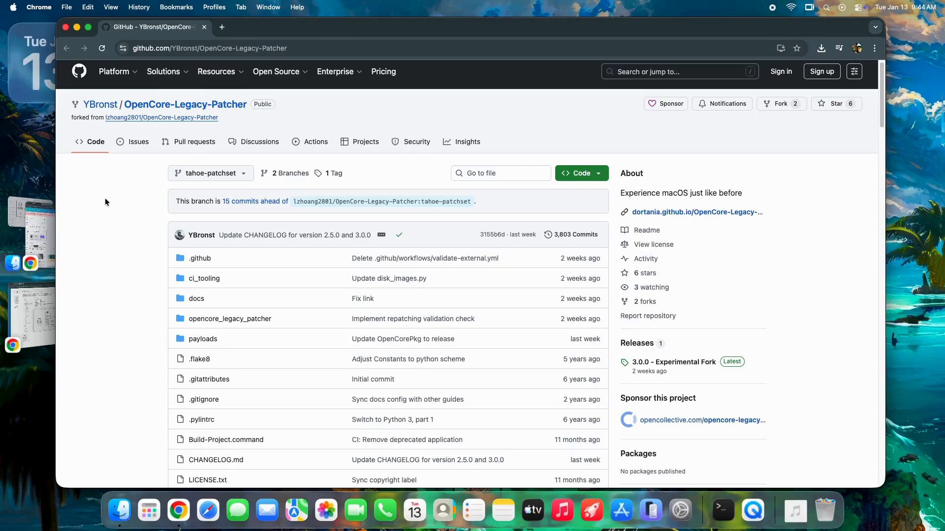
- Read the YBronst OpenCore-Legacy-Patcher fork's README down to its Credits section
{"action": "scroll", "scroll_direction": "down", "scroll_amount": 3}
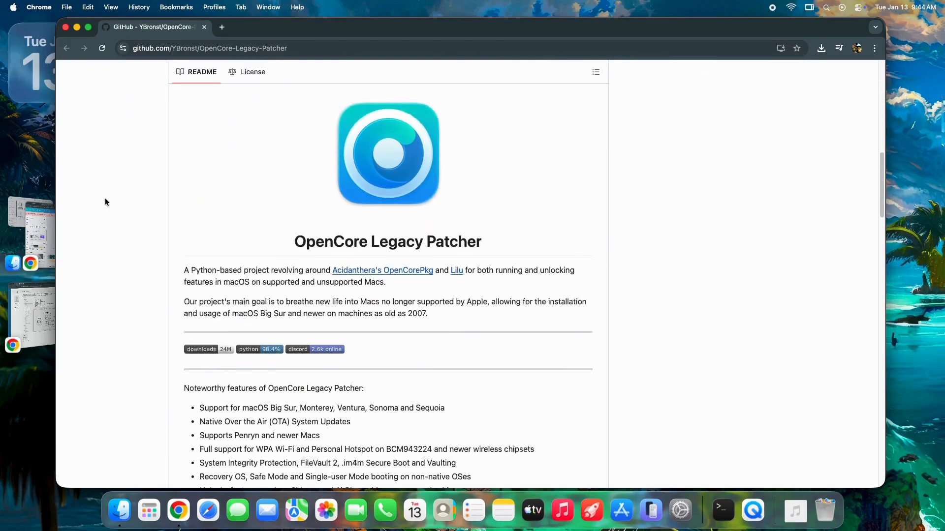
{"action": "scroll", "scroll_direction": "down", "scroll_amount": 3}
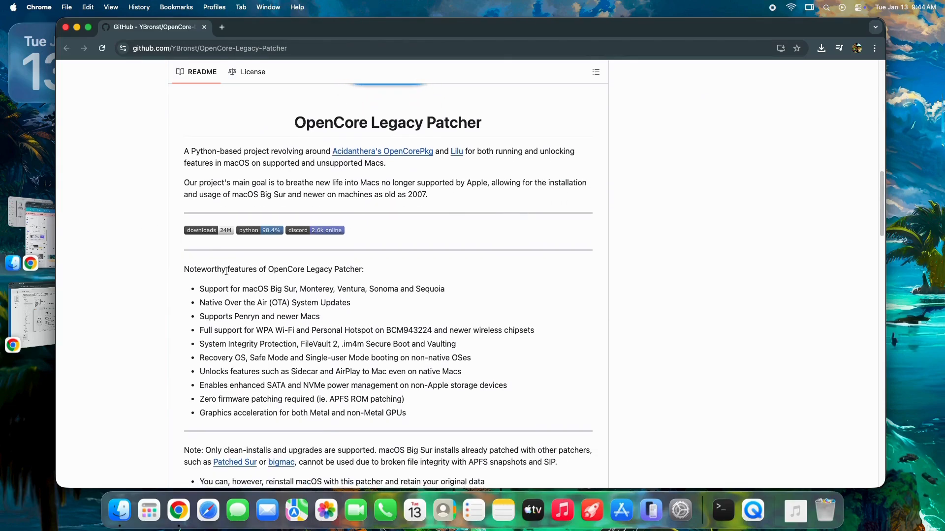
{"action": "mouse_move", "coordinate": [238, 358]}
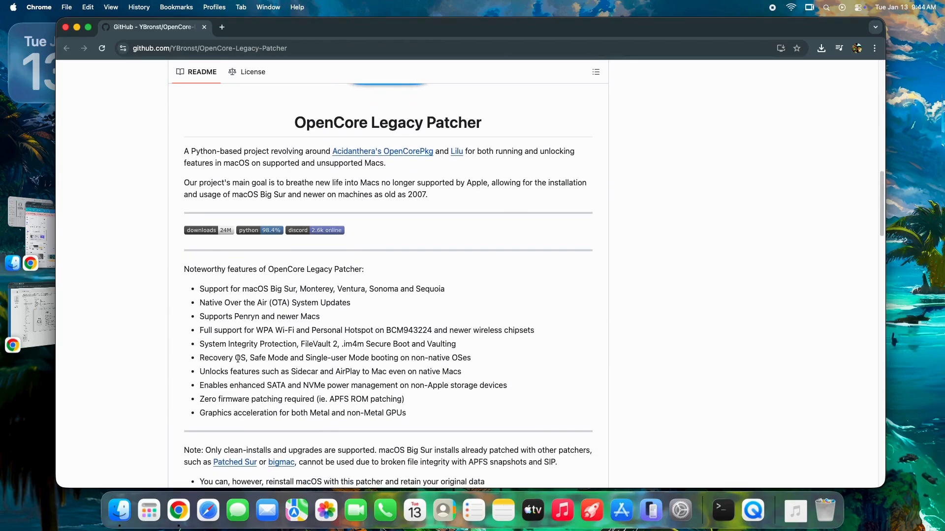
{"action": "scroll", "scroll_direction": "down", "scroll_amount": 3}
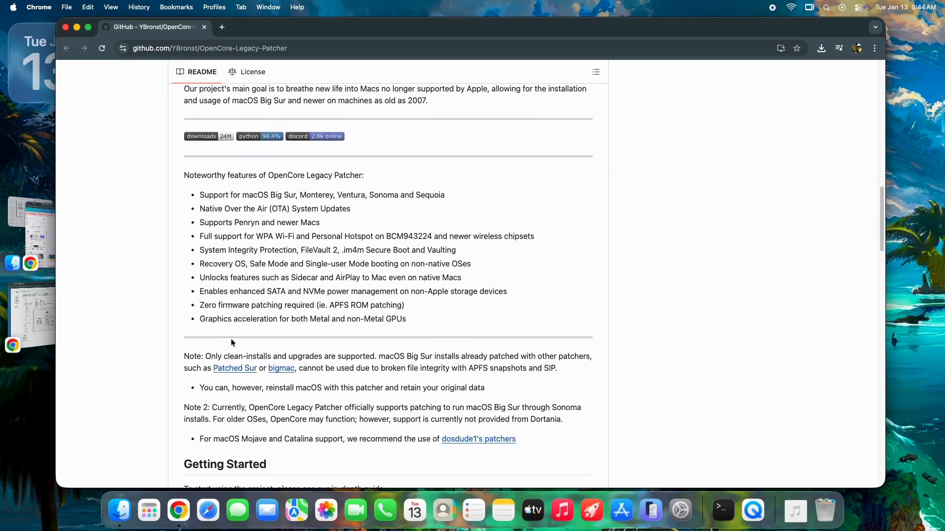
{"action": "scroll", "scroll_direction": "down", "scroll_amount": 3}
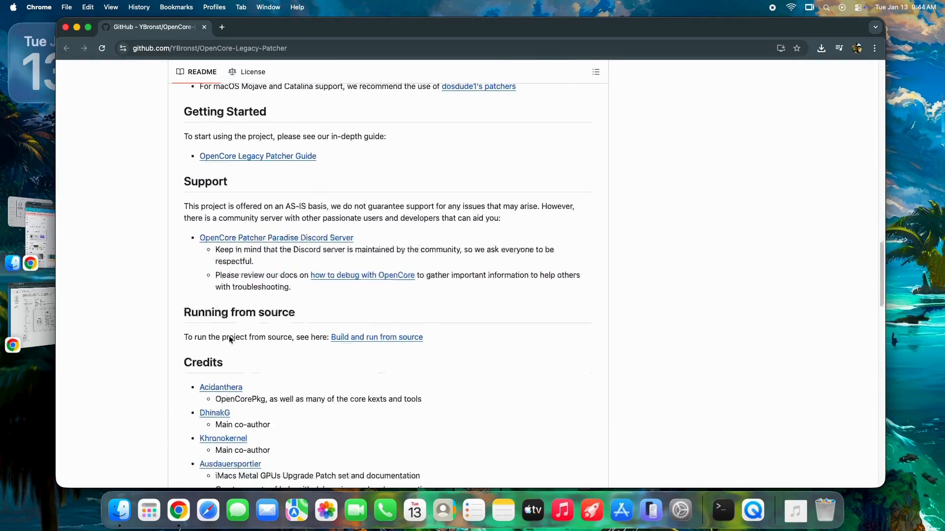
{"action": "scroll", "scroll_direction": "down", "scroll_amount": 3}
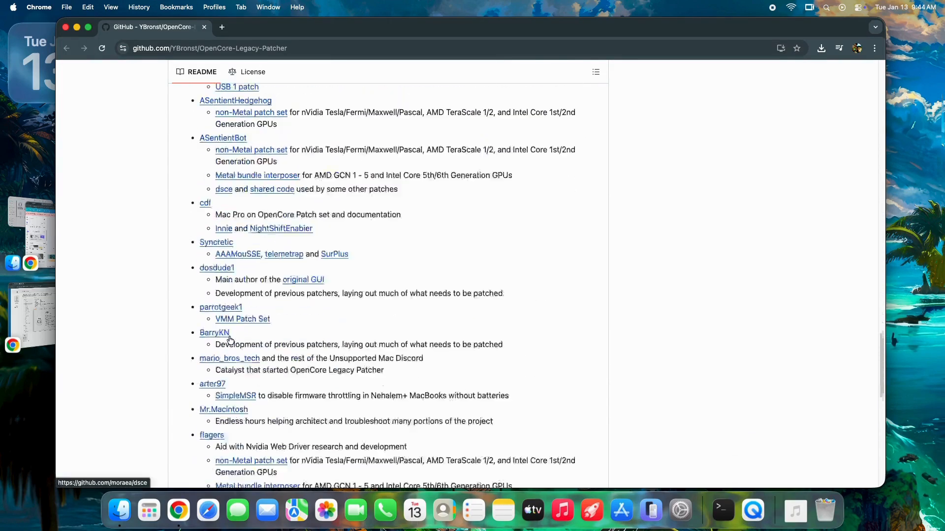
{"action": "scroll", "scroll_direction": "down", "scroll_amount": 3}
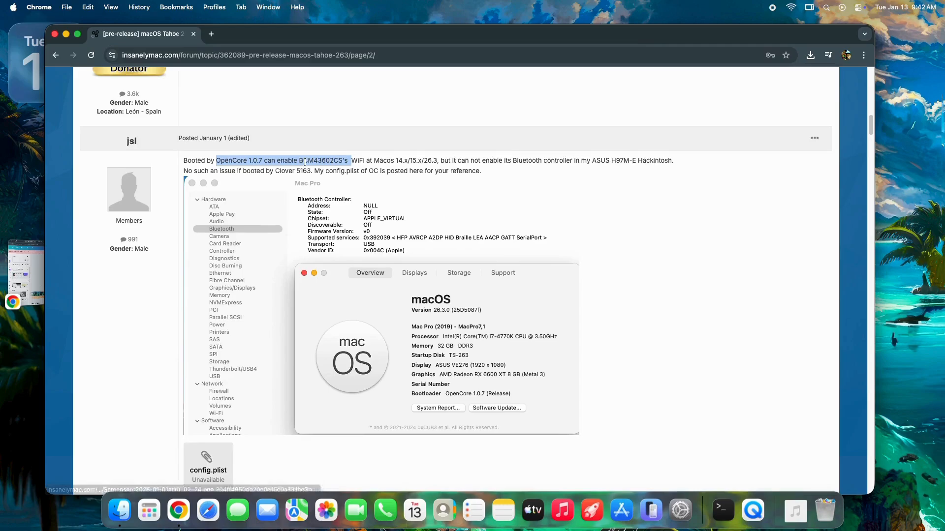
- Highlight the claims that OpenCore 1.0.7 enables BCM43602CS WiFi and Clover 5163 has no such issue
{"action": "left_click_drag", "start_coordinate": [298, 161], "coordinate": [449, 160]}
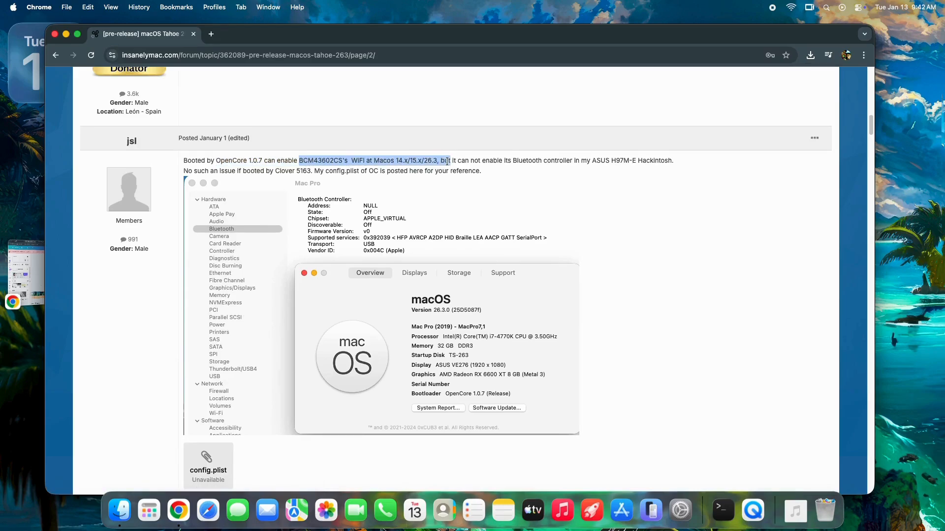
{"action": "double_click", "coordinate": [230, 160]}
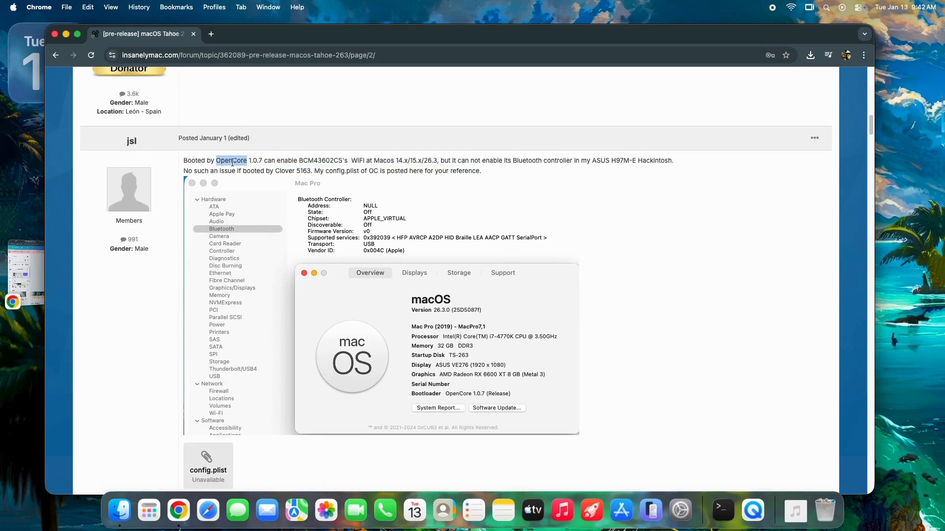
{"action": "left_click_drag", "start_coordinate": [230, 161], "coordinate": [347, 160]}
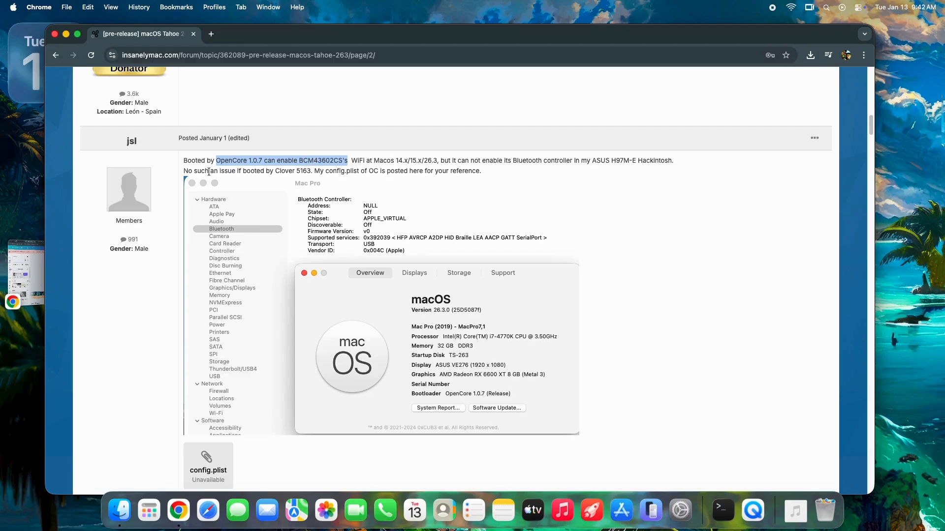
{"action": "left_click_drag", "start_coordinate": [208, 170], "coordinate": [310, 170]}
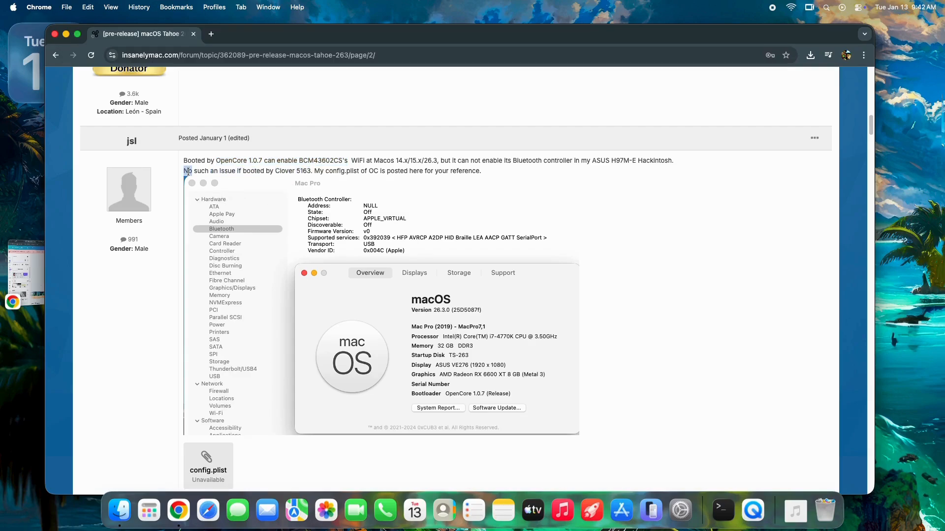
{"action": "left_click_drag", "start_coordinate": [184, 171], "coordinate": [310, 171]}
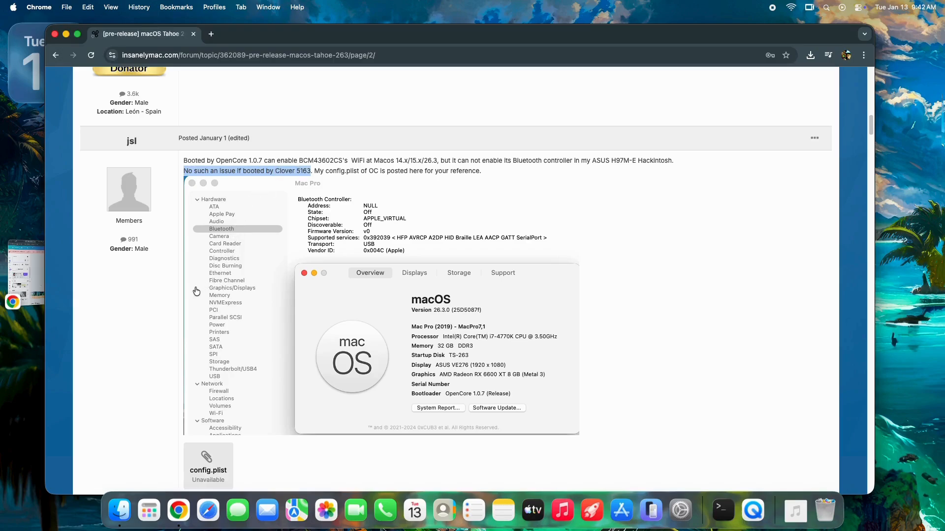
{"action": "scroll", "scroll_direction": "down", "scroll_amount": 3}
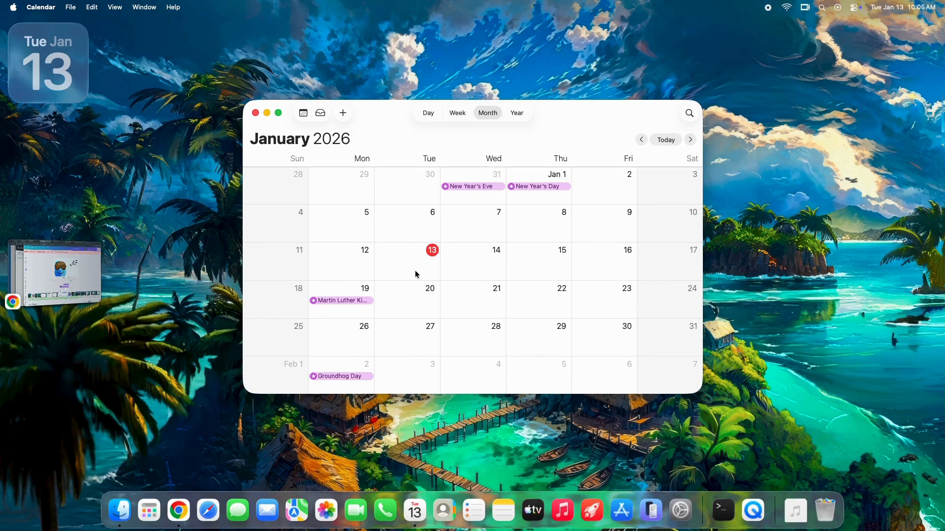
{"action": "mouse_move", "coordinate": [411, 273]}
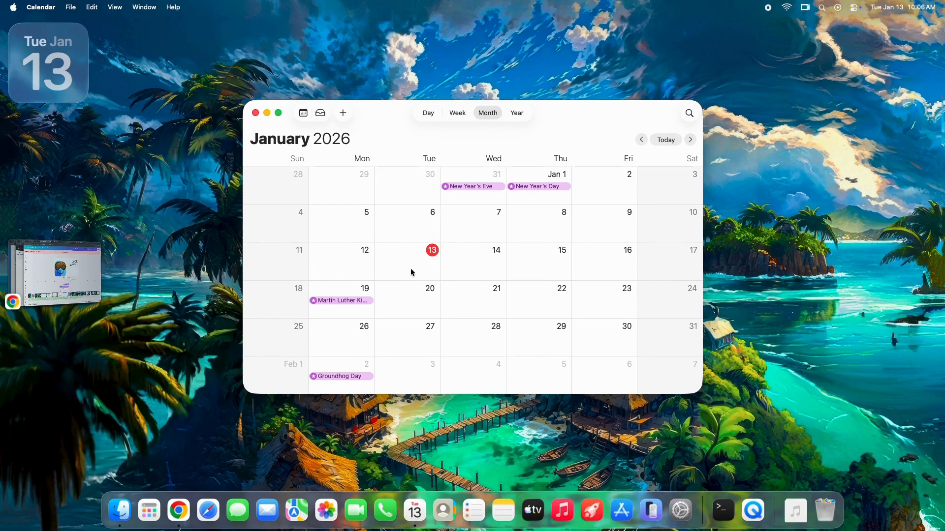
{"action": "mouse_move", "coordinate": [385, 284]}
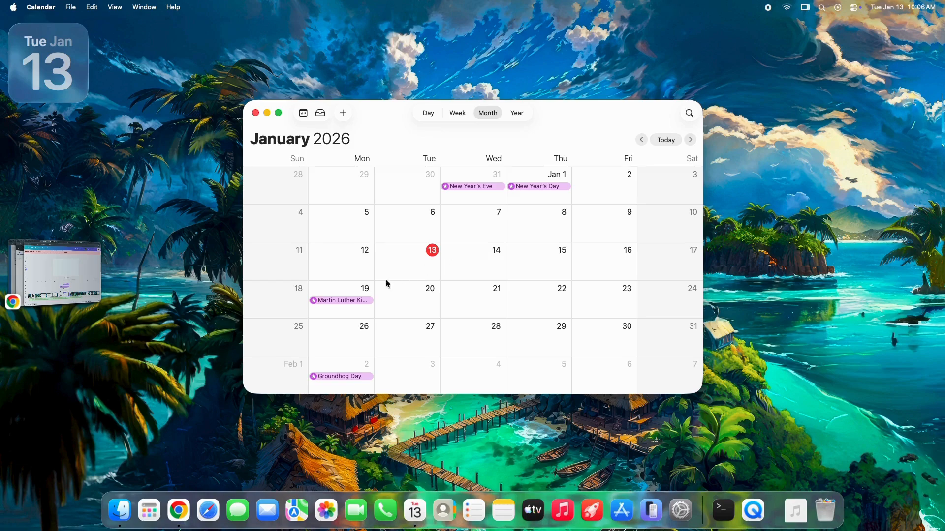
{"action": "mouse_move", "coordinate": [346, 307]}
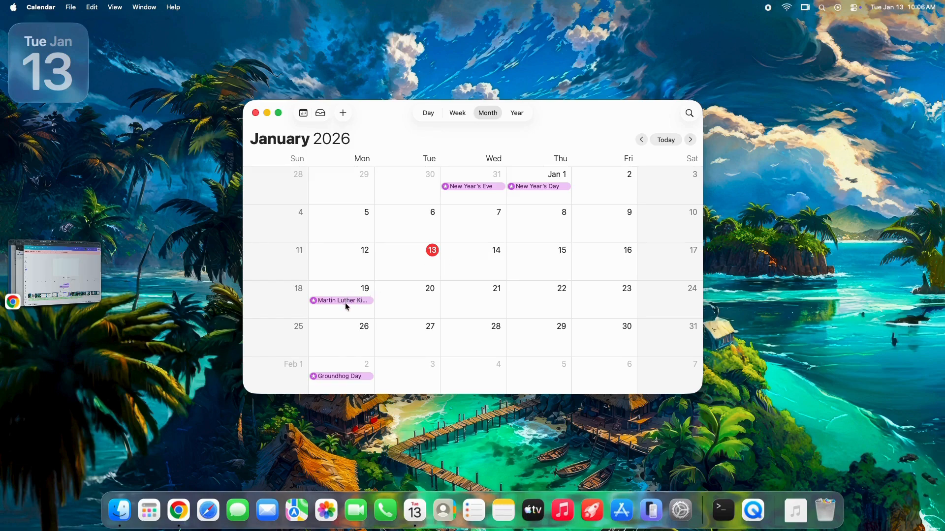
{"action": "mouse_move", "coordinate": [420, 293]}
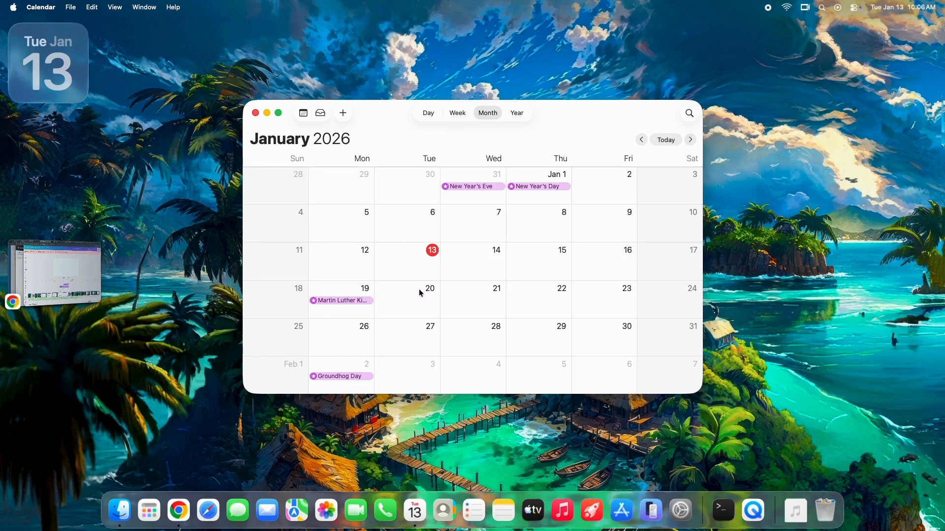
{"action": "mouse_move", "coordinate": [436, 295]}
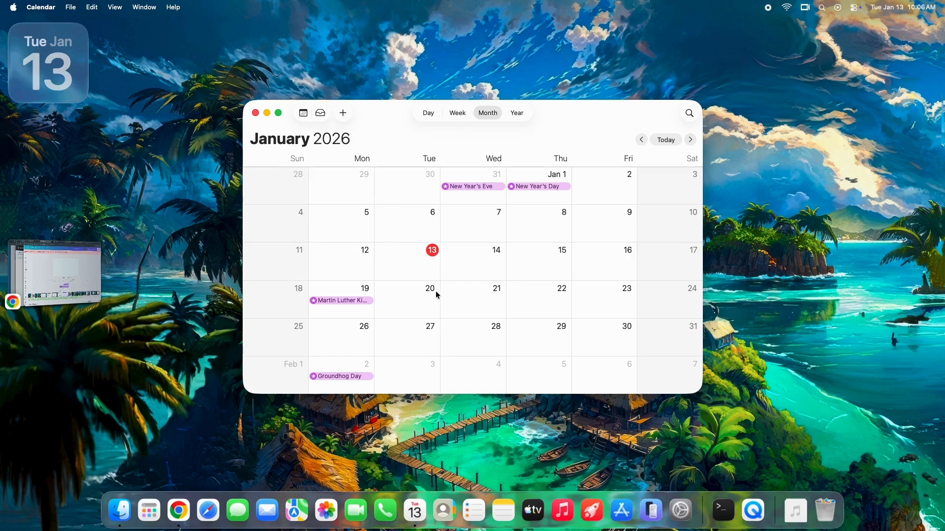
{"action": "mouse_move", "coordinate": [422, 308]}
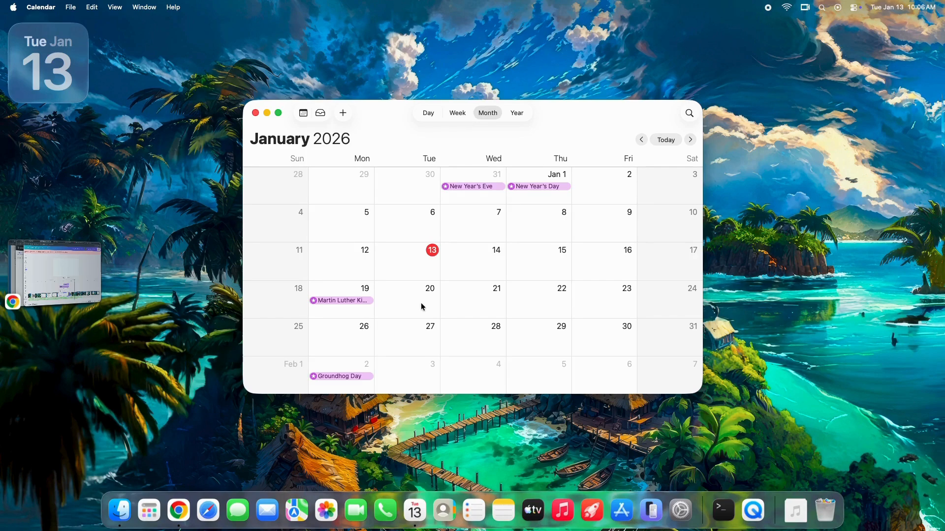
{"action": "mouse_move", "coordinate": [361, 329]}
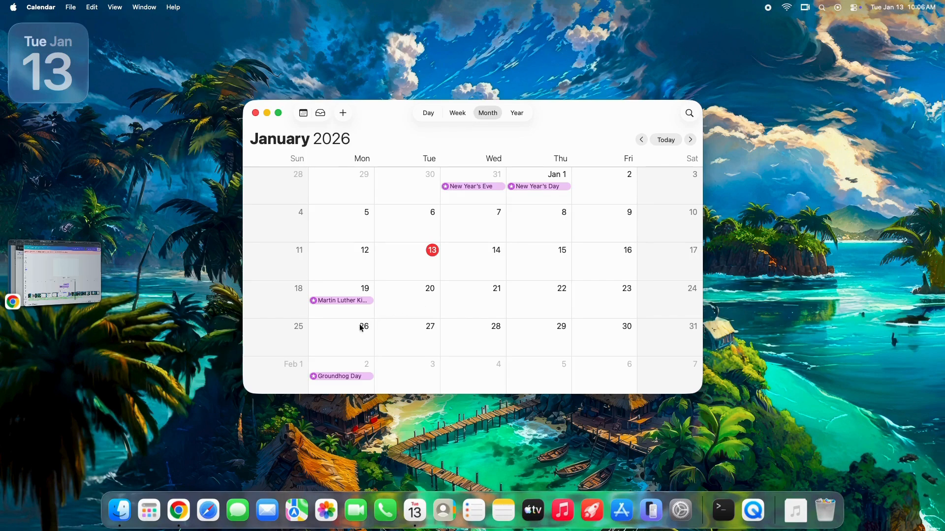
{"action": "mouse_move", "coordinate": [407, 337]}
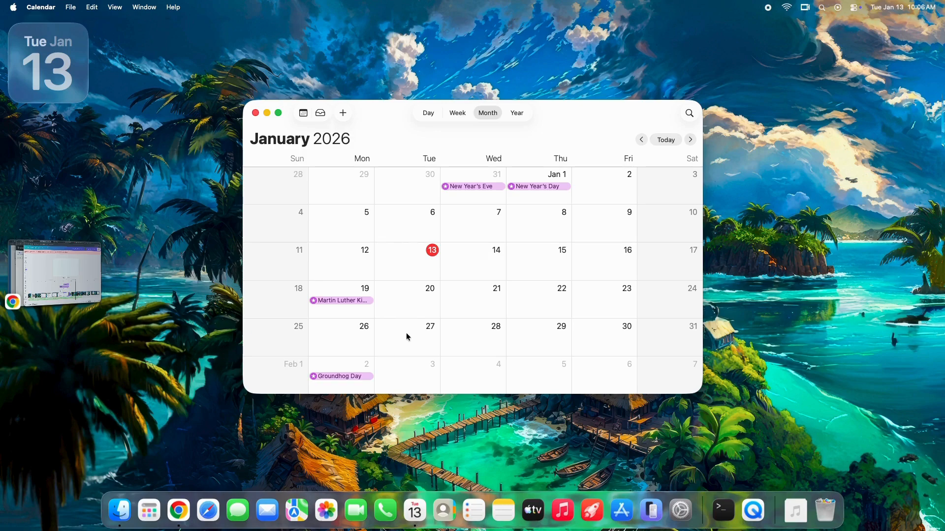
{"action": "mouse_move", "coordinate": [364, 326]}
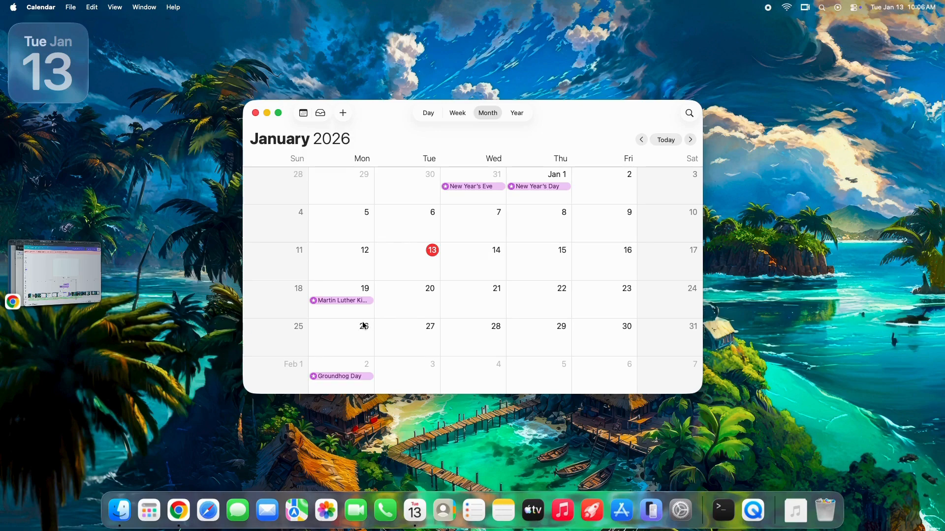
{"action": "mouse_move", "coordinate": [365, 300]}
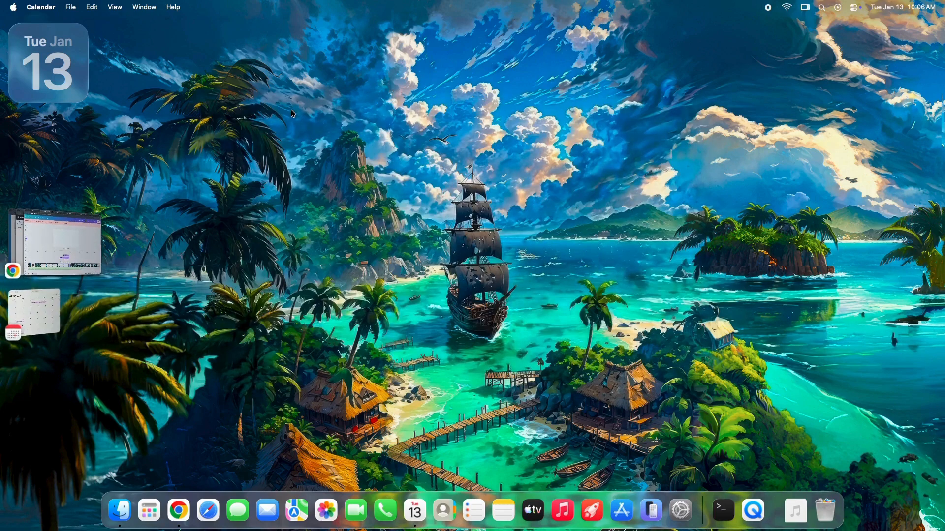
{"action": "mouse_move", "coordinate": [284, 492]}
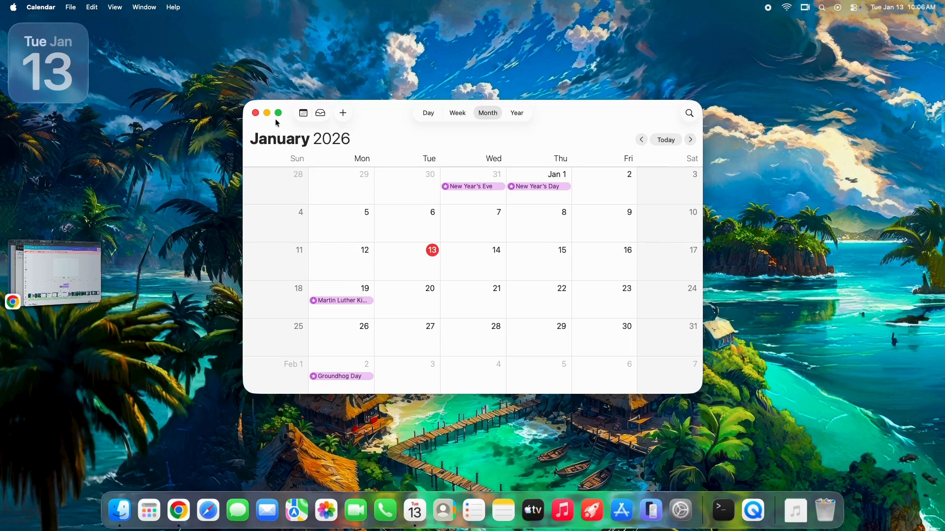
{"action": "mouse_move", "coordinate": [276, 122]}
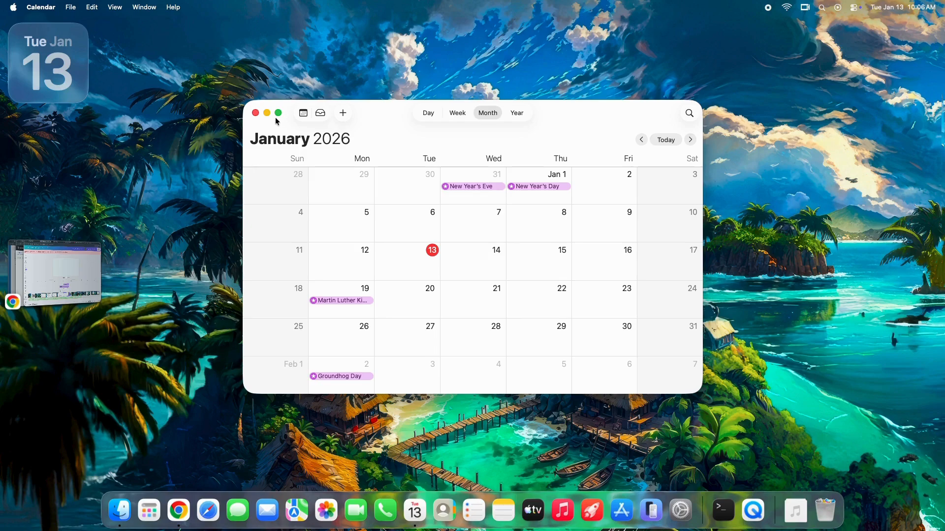
{"action": "mouse_move", "coordinate": [266, 116]}
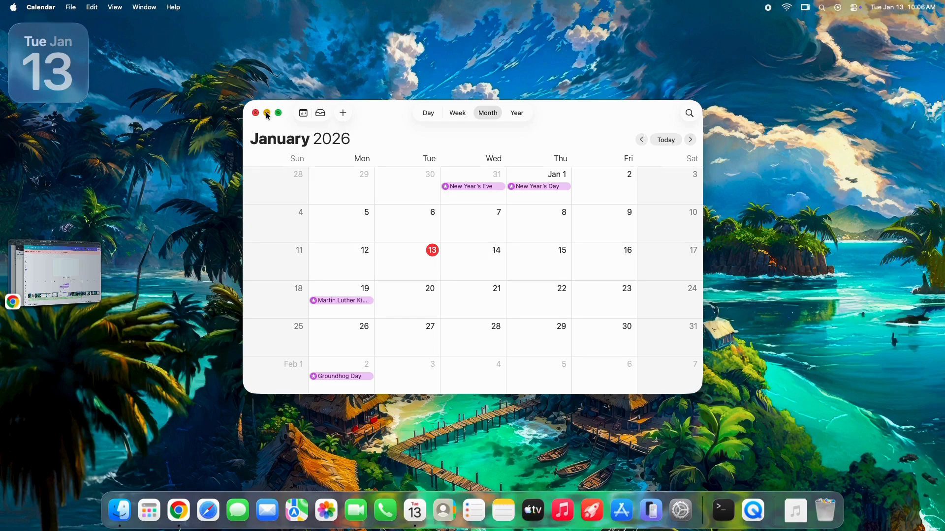